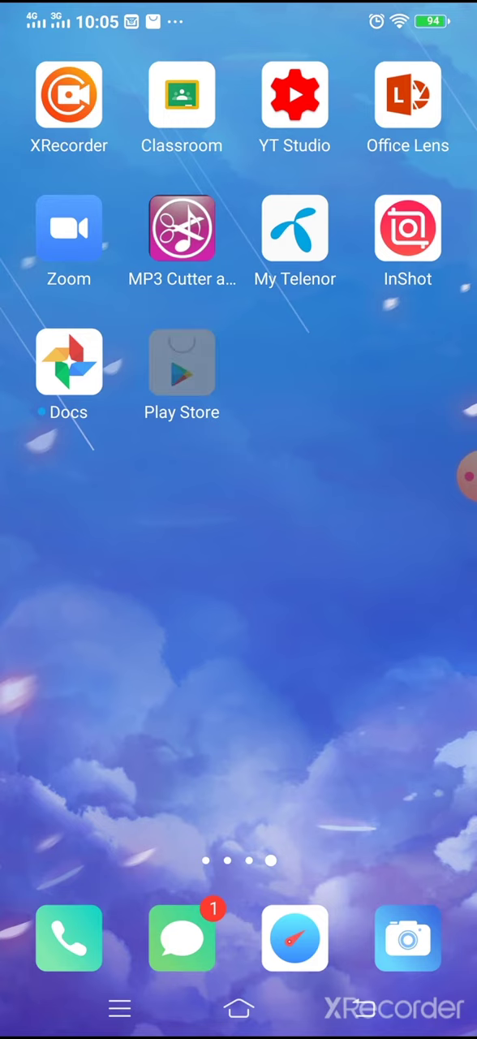
# Search the Play Store for Office Lens and reach its app page.
pyautogui.click(182, 362)
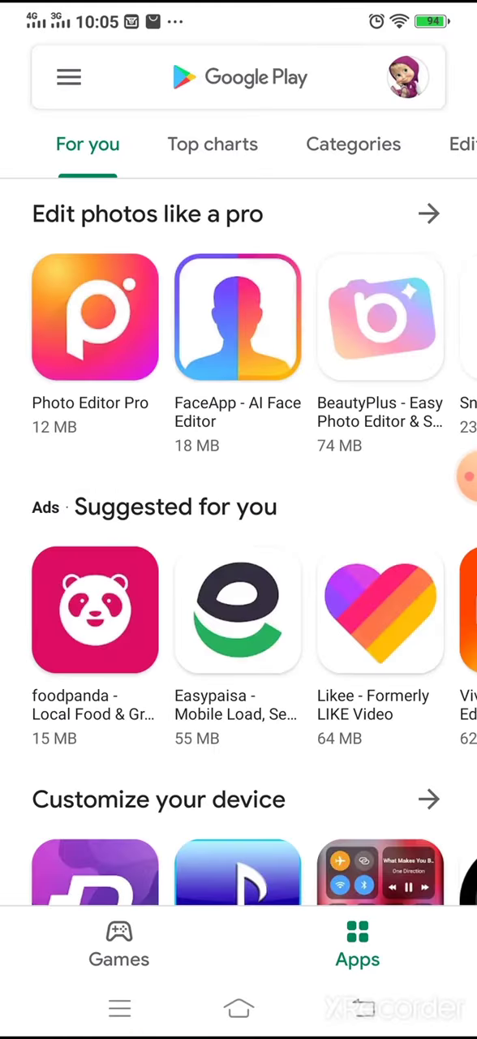
pyautogui.click(238, 78)
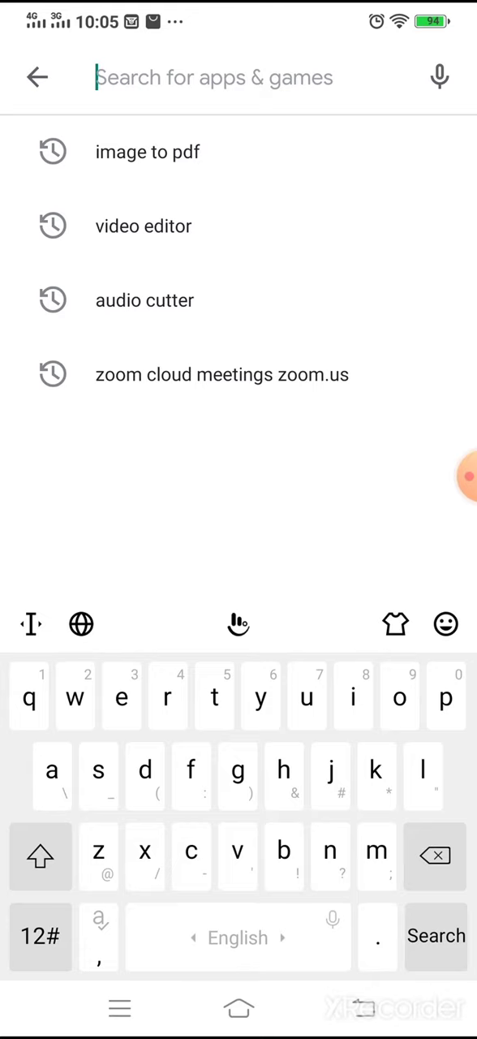
pyautogui.write('k')
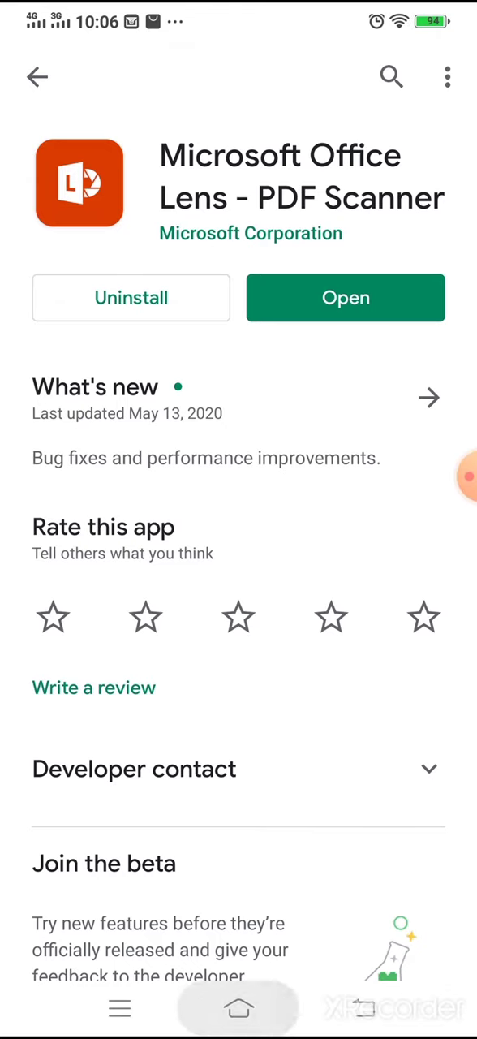
# Launch Office Lens and capture the Database Management Systems textbook page as a document.
pyautogui.click(345, 297)
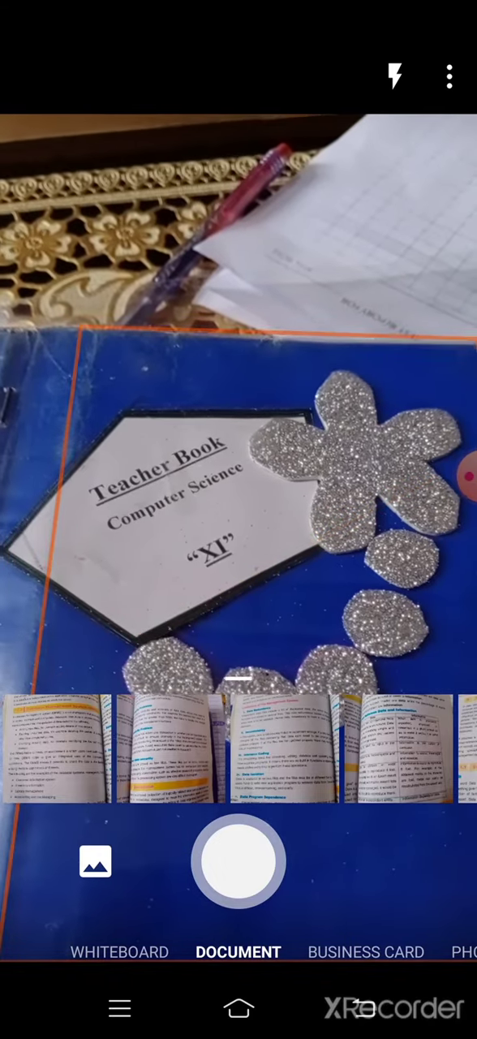
pyautogui.click(237, 860)
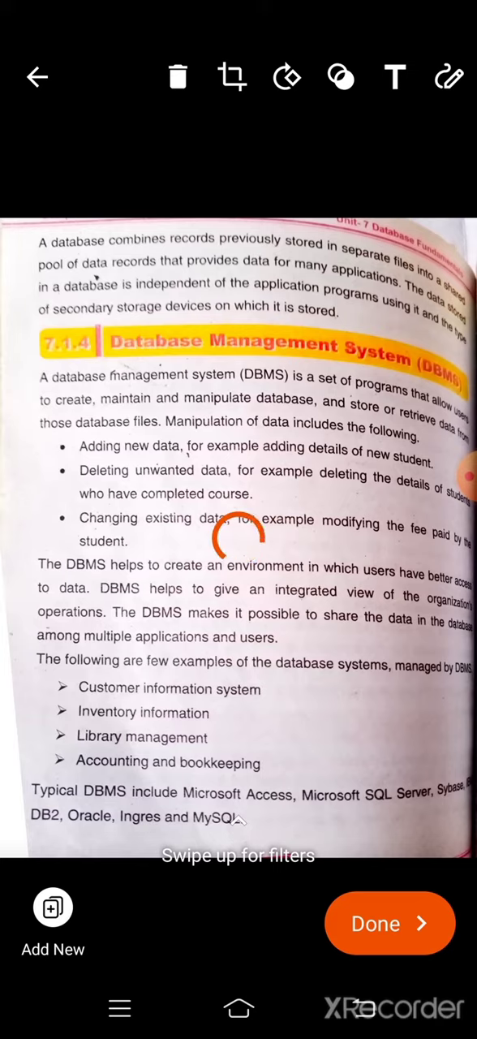
# Accept the reviewed scan to reach the Save To screen with Gallery and PDF ticked.
pyautogui.click(389, 922)
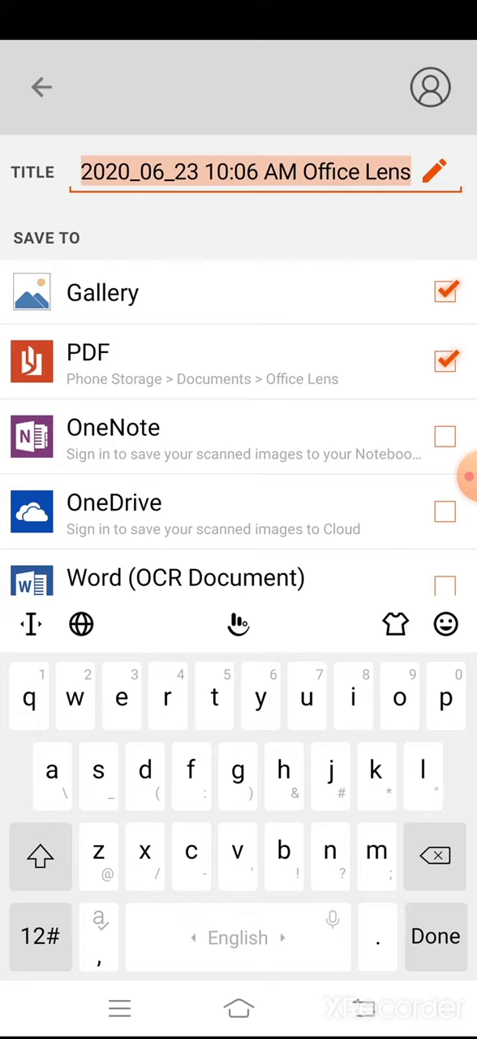
pyautogui.click(39, 857)
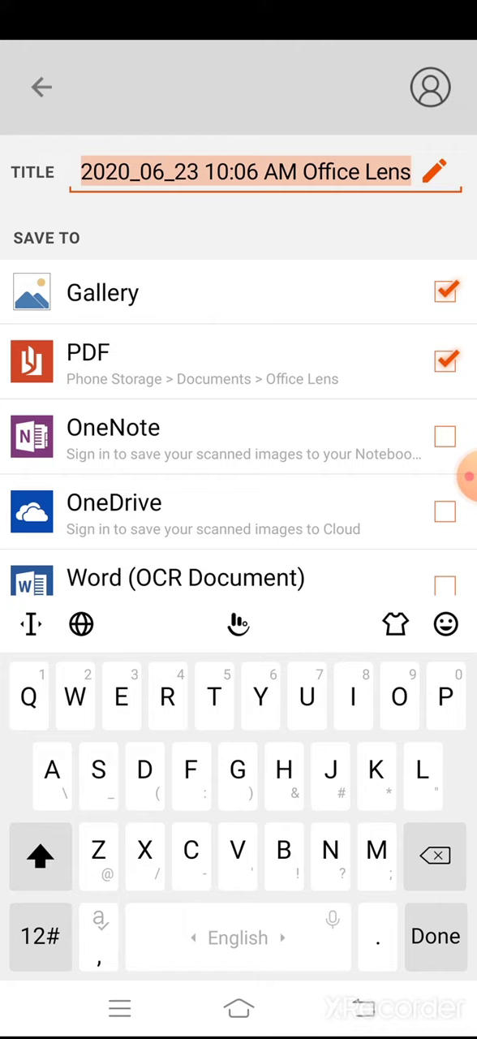
pyautogui.write('Zainab A')
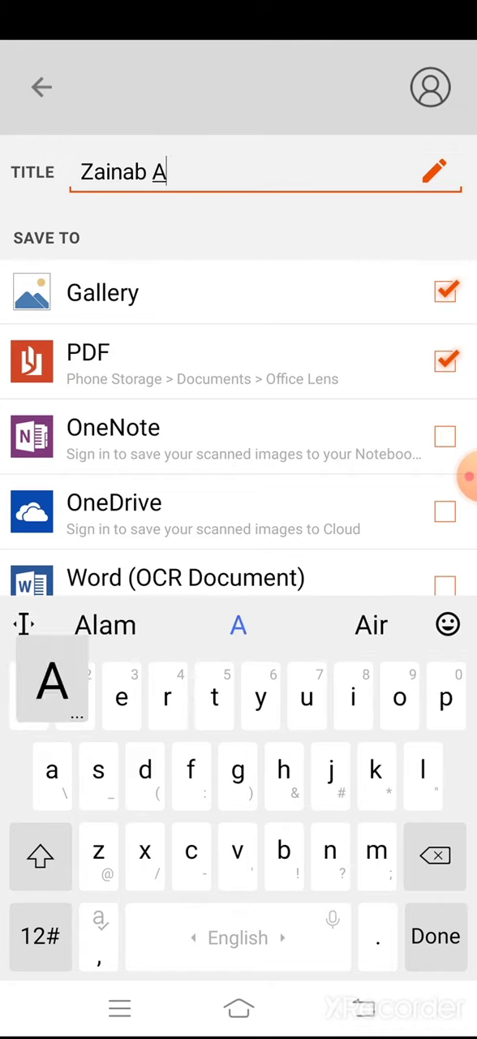
pyautogui.click(104, 625)
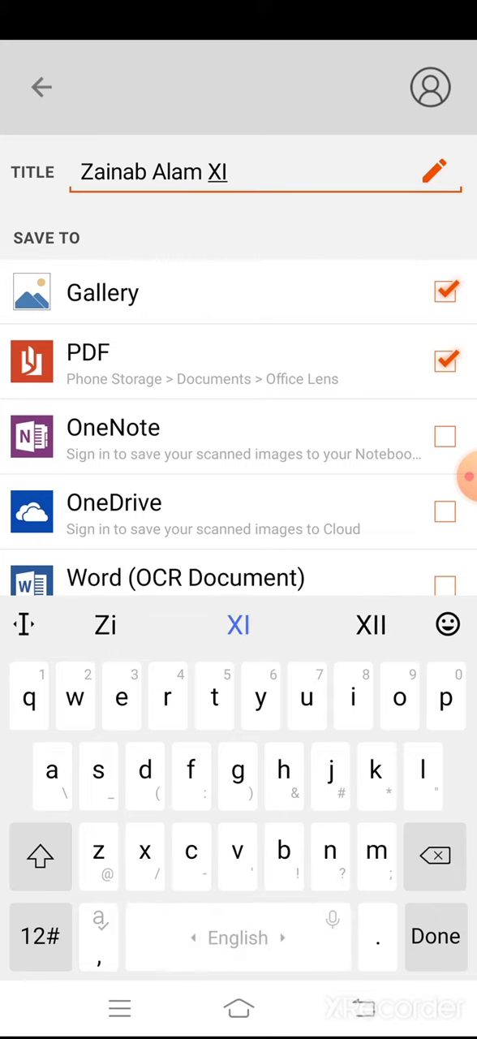
pyautogui.write('R')
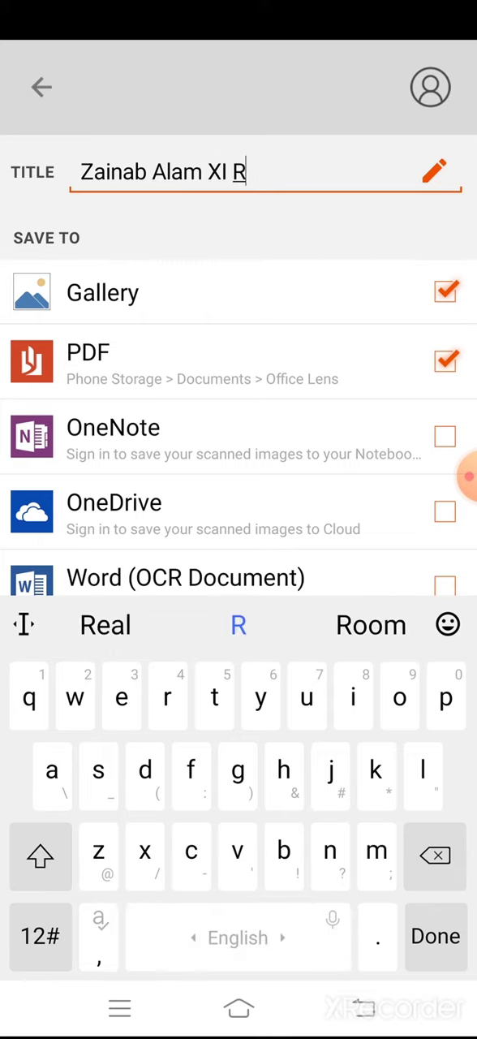
pyautogui.click(39, 935)
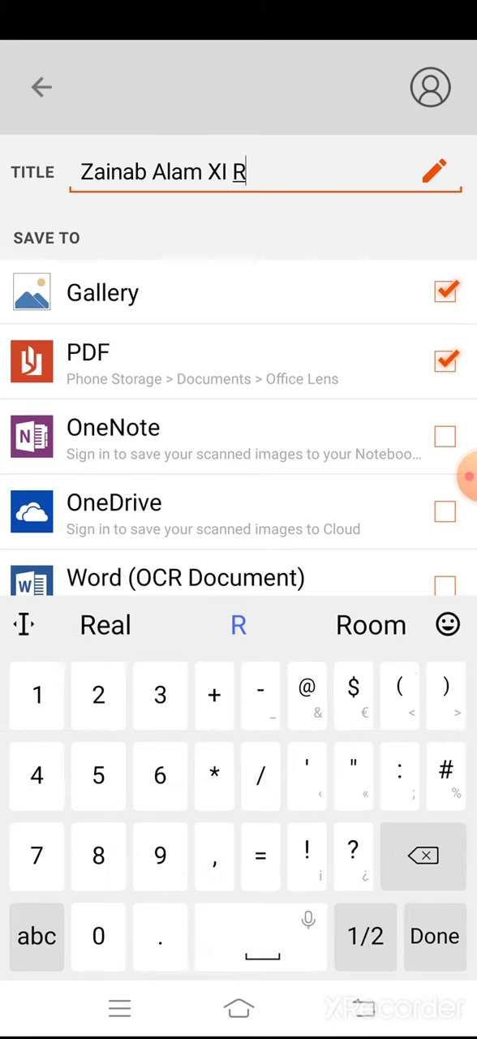
pyautogui.write('#1')
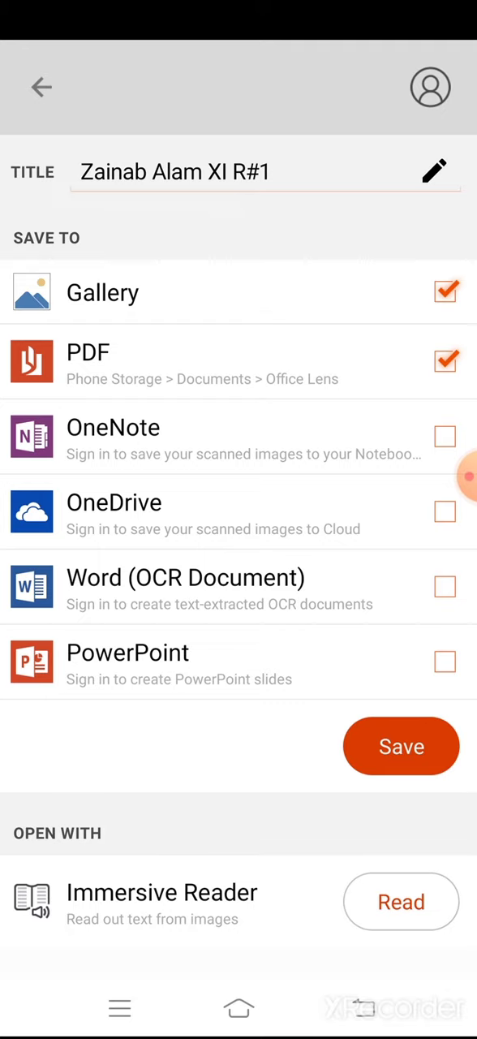
# Save the scan and view it in My Files.
pyautogui.click(401, 747)
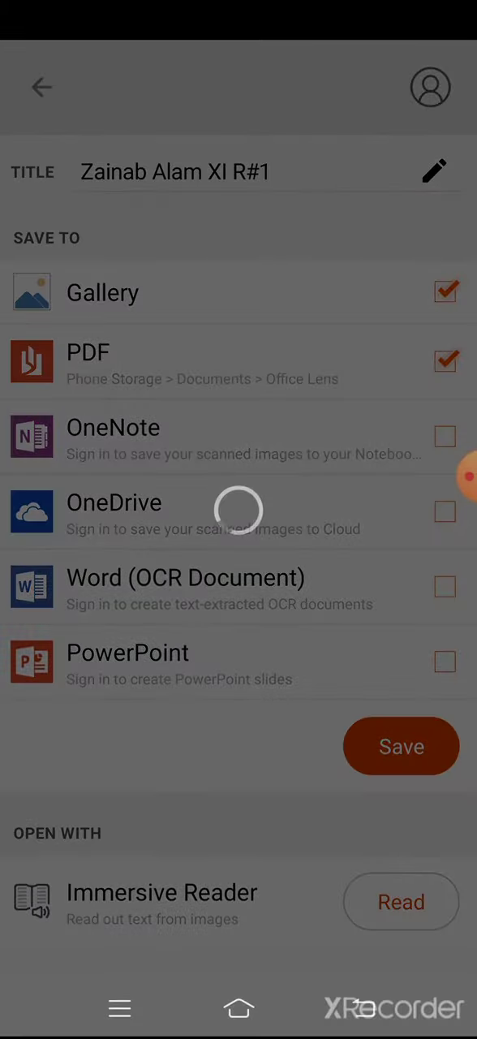
pyautogui.click(401, 747)
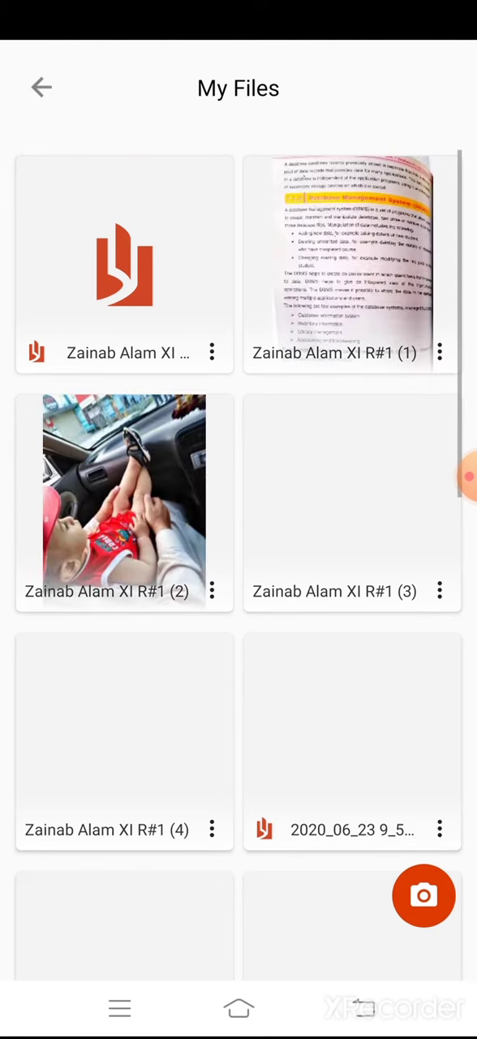